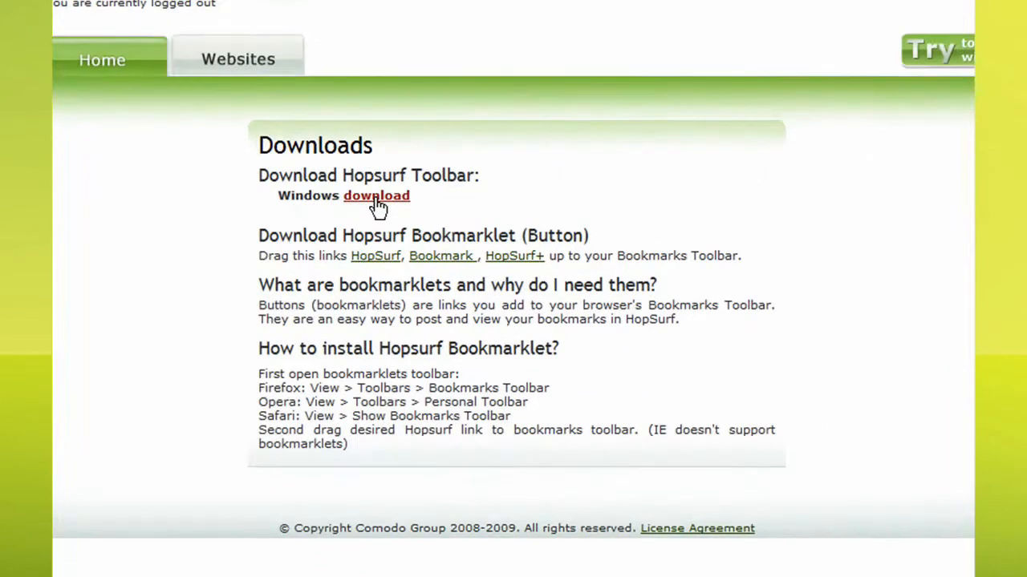
Download the Windows version of the HopSurf toolbar
{"action": "left_click", "coordinate": [375, 196]}
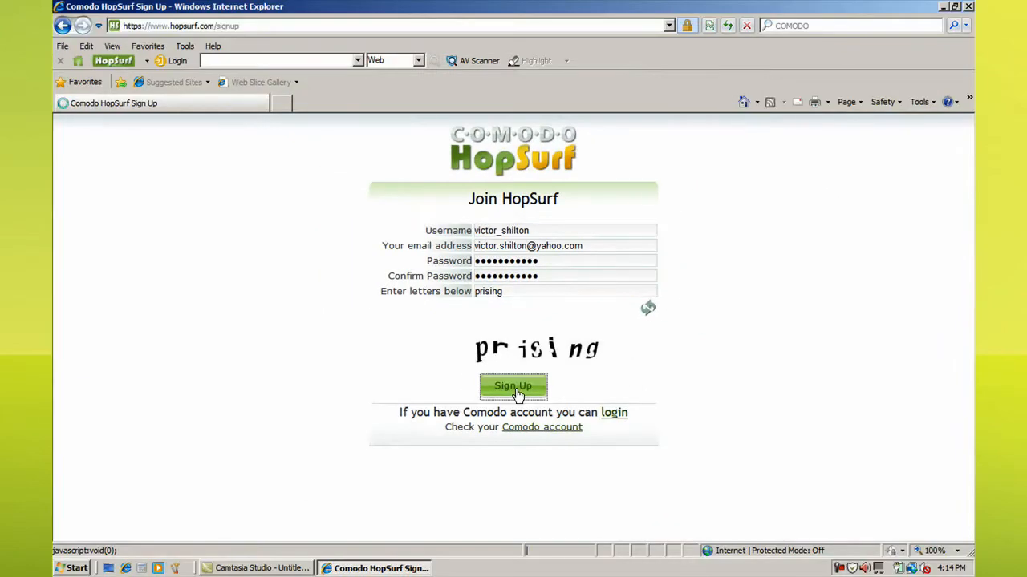
Submit the Sign Up form to register the new HopSurf account
{"action": "left_click", "coordinate": [513, 387]}
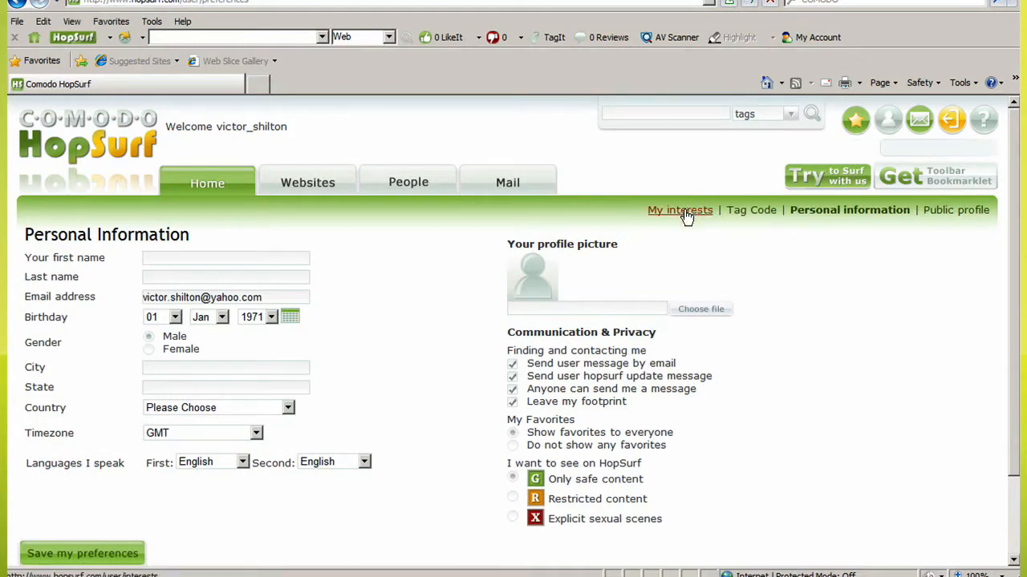
Tick Petroleum and Landscaping as personal interests on the My interests page
{"action": "left_click", "coordinate": [680, 209]}
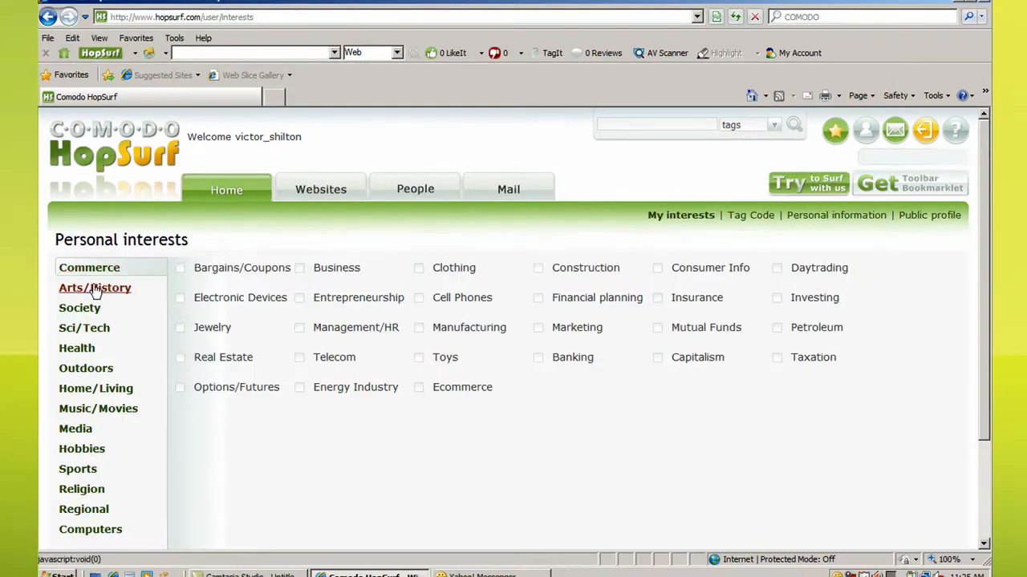
{"action": "mouse_move", "coordinate": [86, 368]}
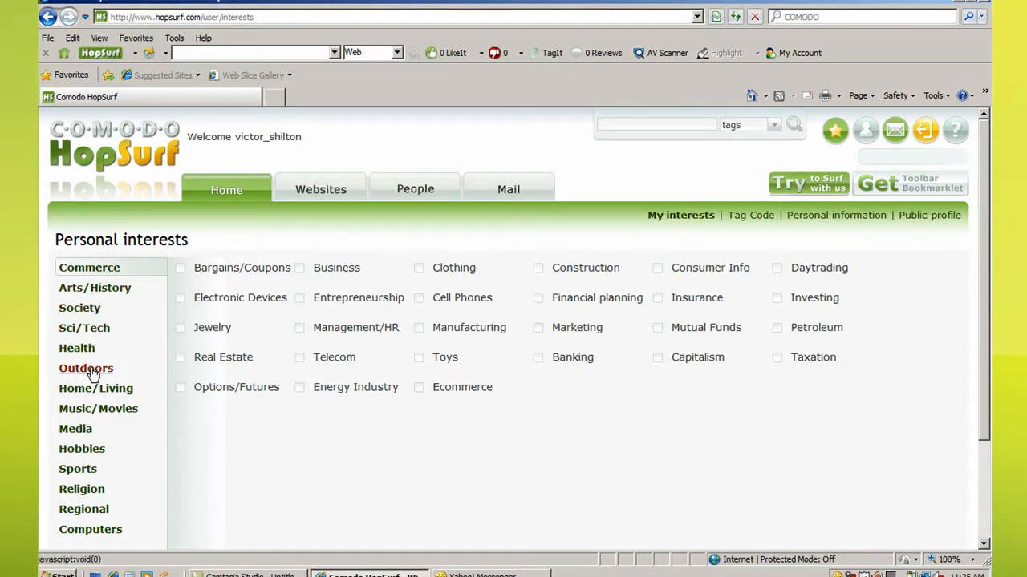
{"action": "mouse_move", "coordinate": [81, 489]}
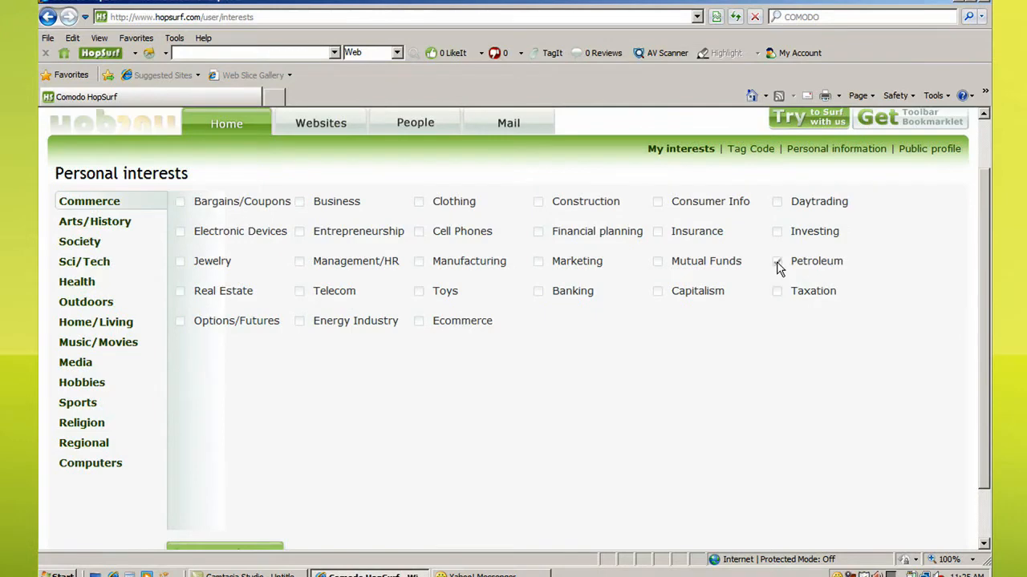
{"action": "left_click", "coordinate": [96, 321]}
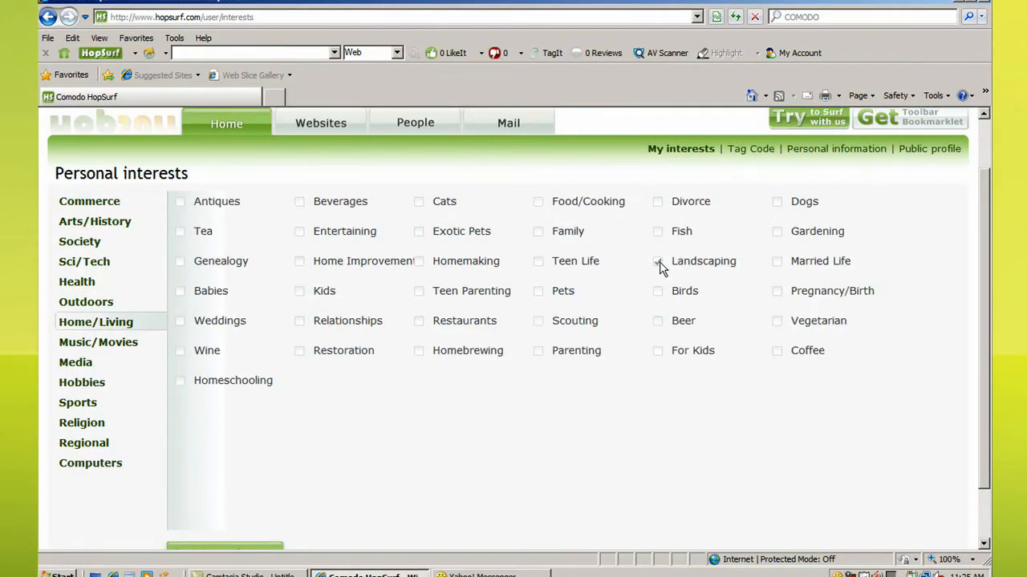
{"action": "left_click", "coordinate": [81, 382]}
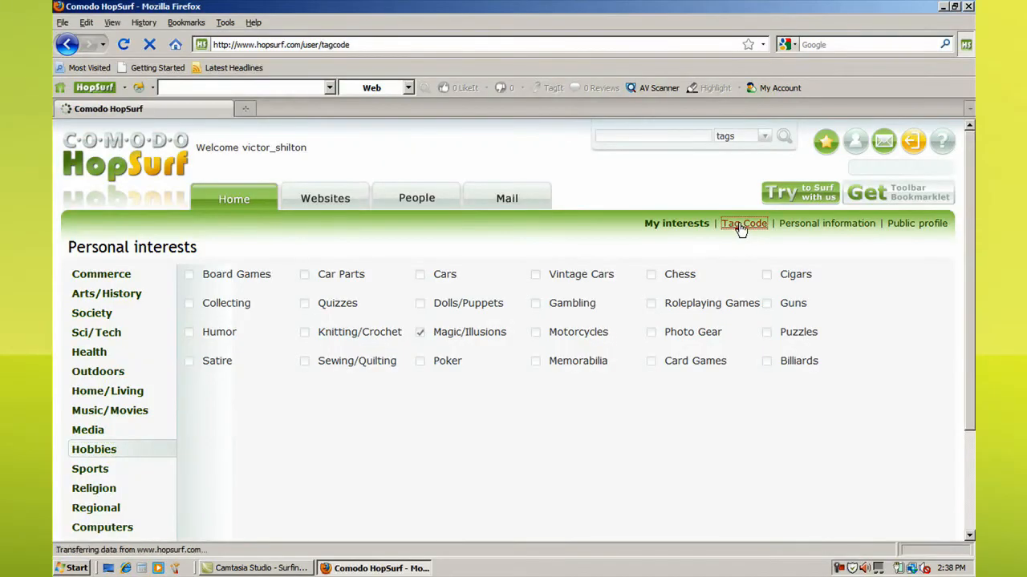
Browse the Tag Code page's Categories and Tag Cloud lists
{"action": "left_click", "coordinate": [741, 223]}
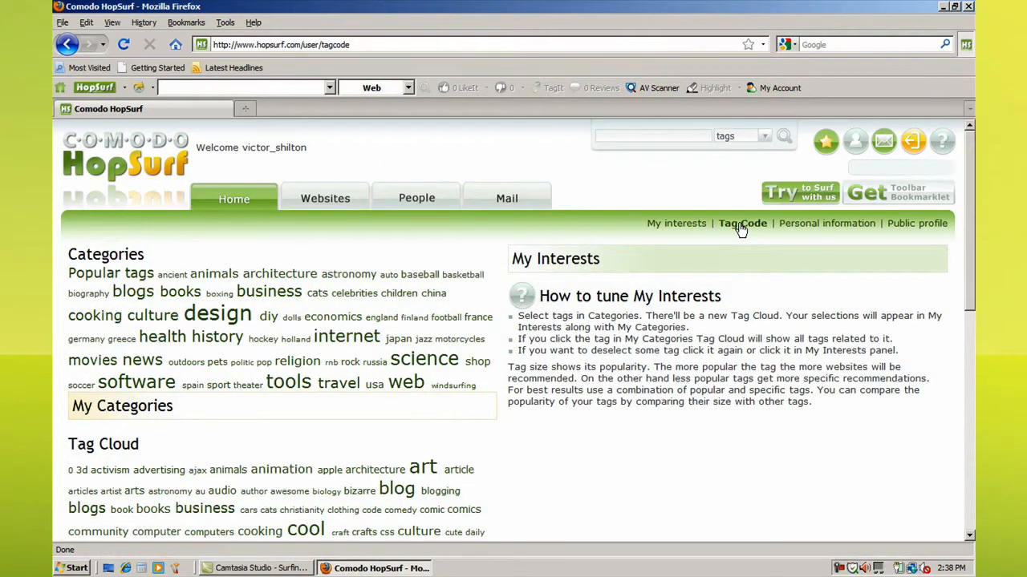
{"action": "mouse_move", "coordinate": [446, 385]}
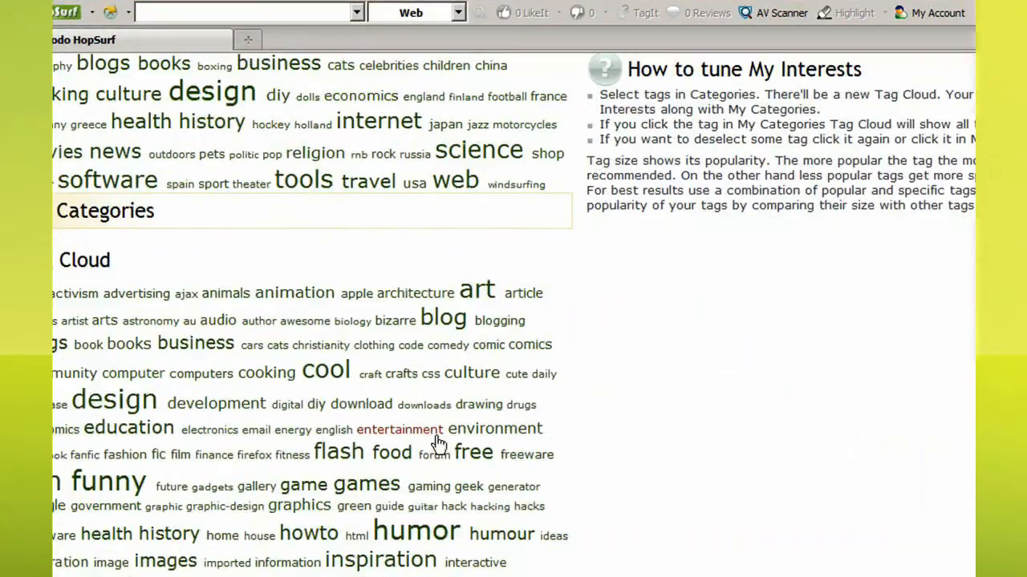
{"action": "scroll", "scroll_direction": "down", "scroll_amount": 3}
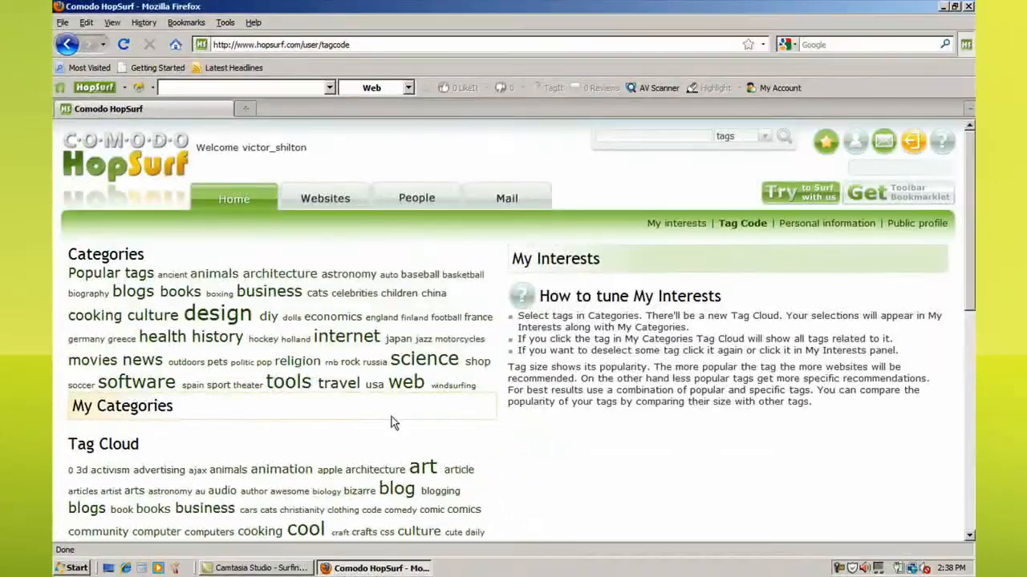
{"action": "mouse_move", "coordinate": [424, 359]}
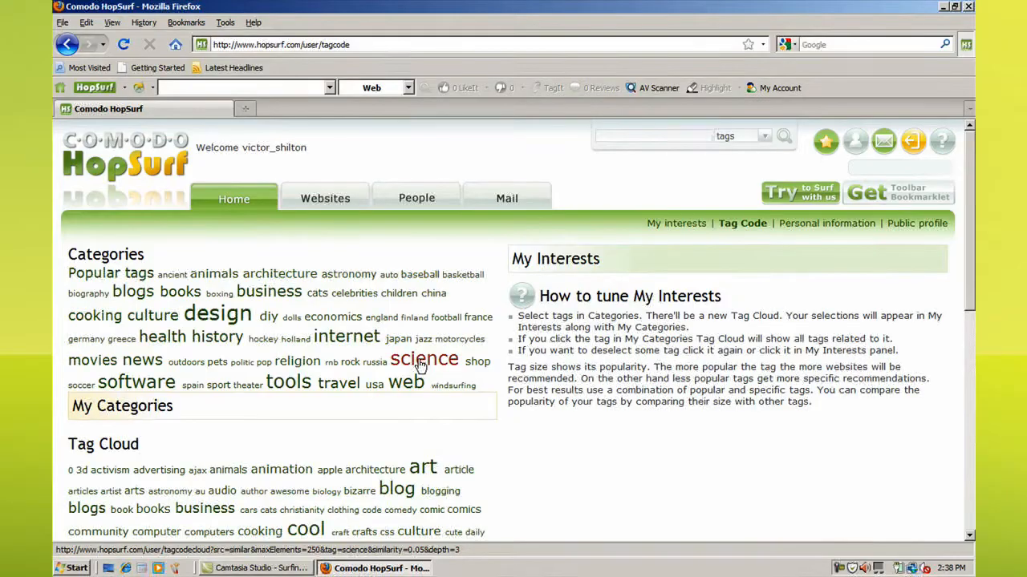
Choose the science category and add lifehacks from its tag cloud to my interests
{"action": "left_click", "coordinate": [423, 359]}
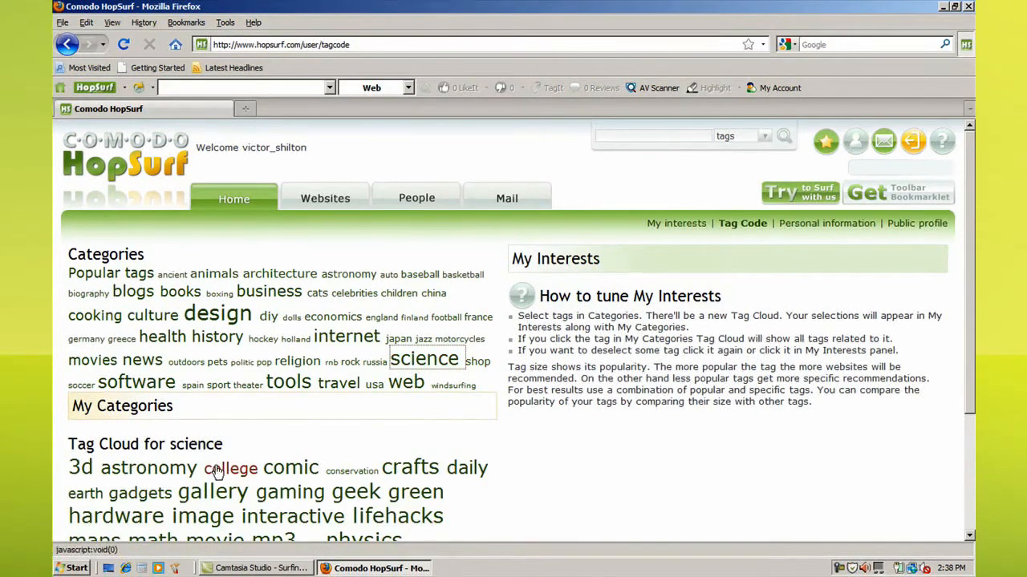
{"action": "scroll", "scroll_direction": "down", "scroll_amount": 3}
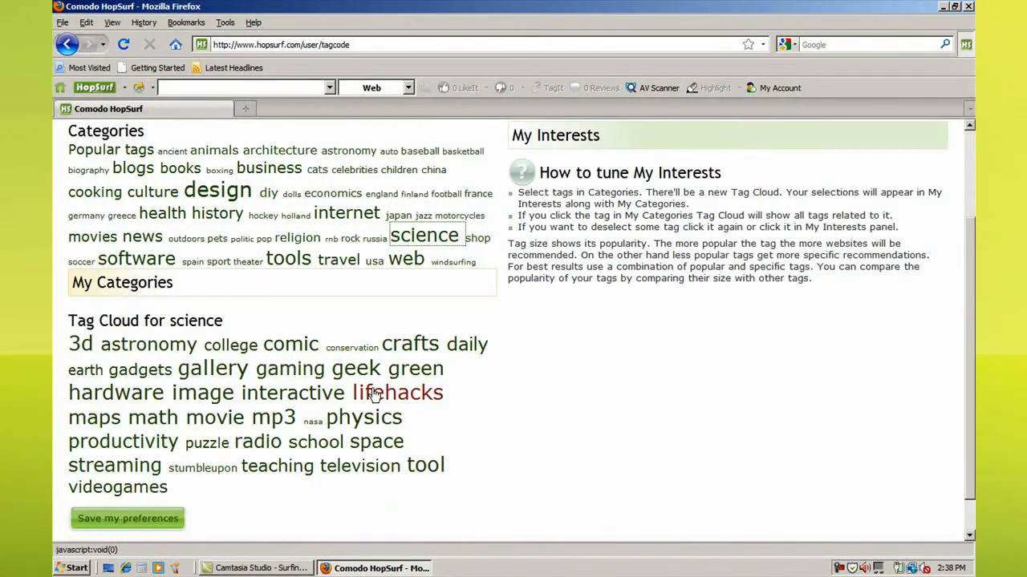
{"action": "left_click", "coordinate": [398, 391]}
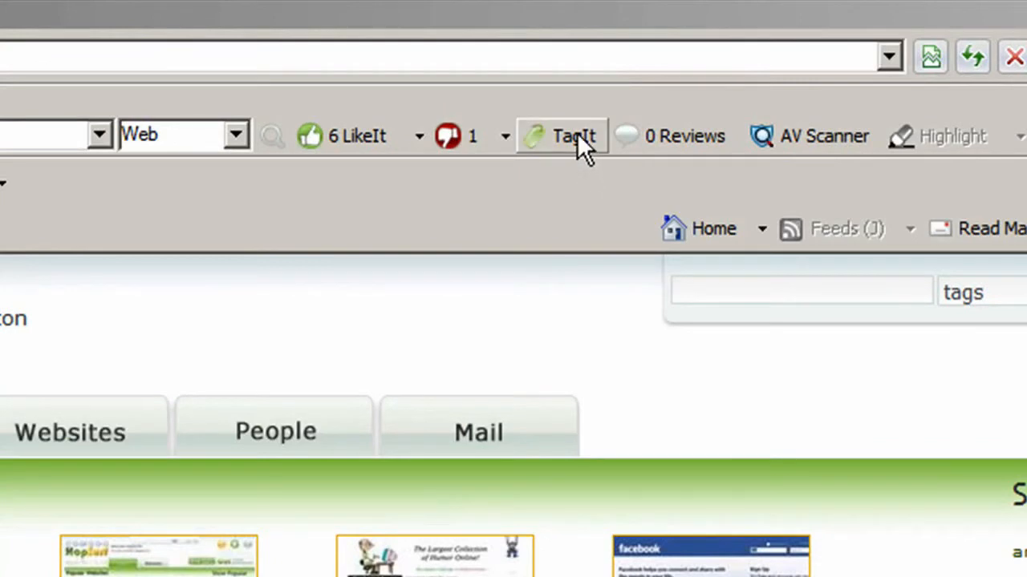
{"action": "mouse_move", "coordinate": [501, 260]}
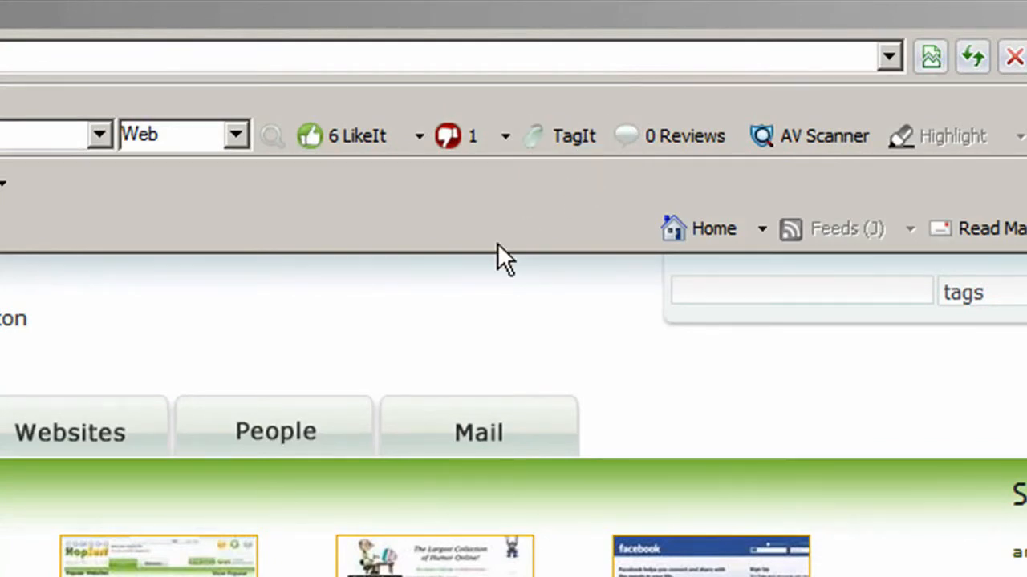
{"action": "mouse_move", "coordinate": [361, 176]}
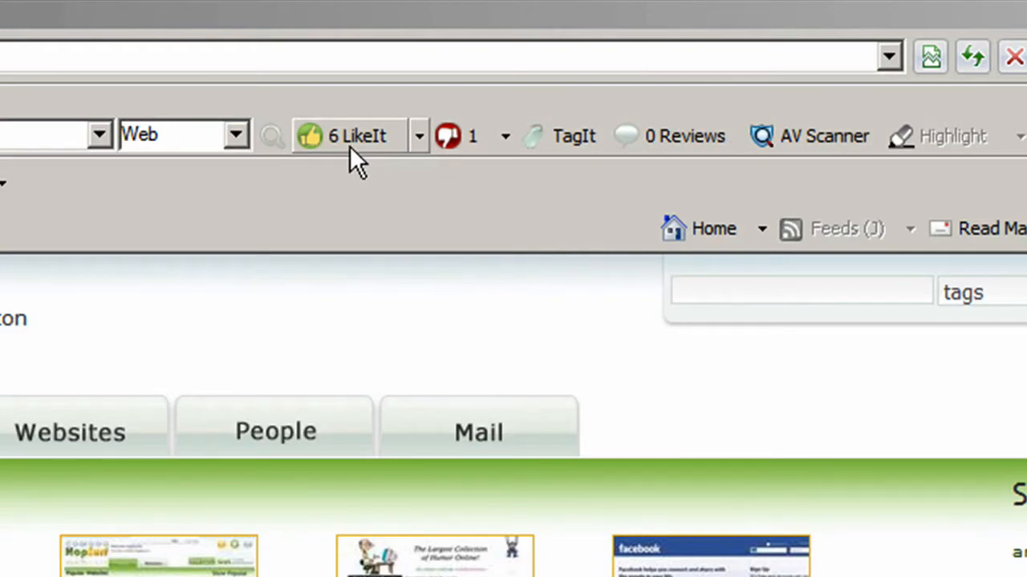
{"action": "mouse_move", "coordinate": [392, 305]}
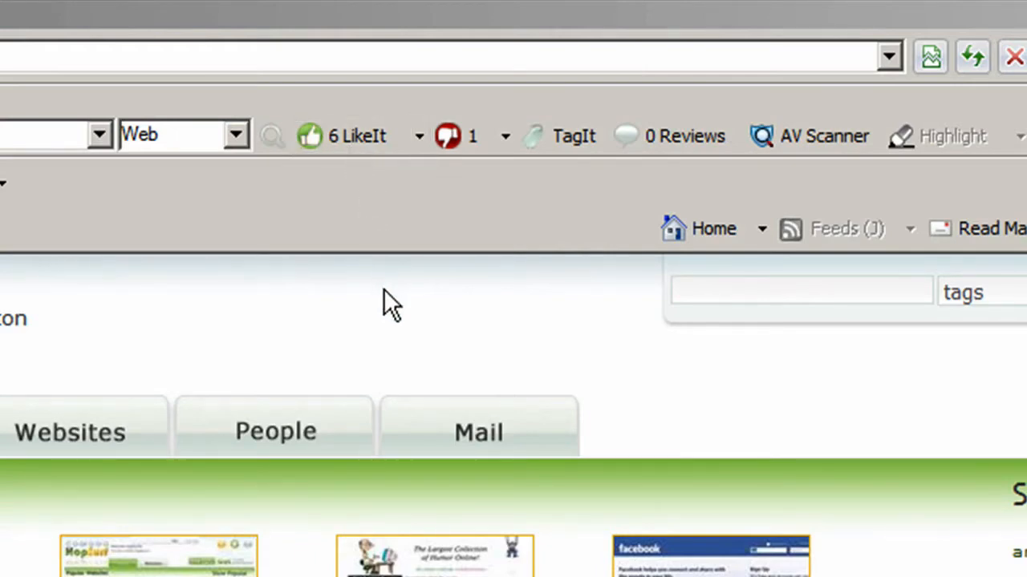